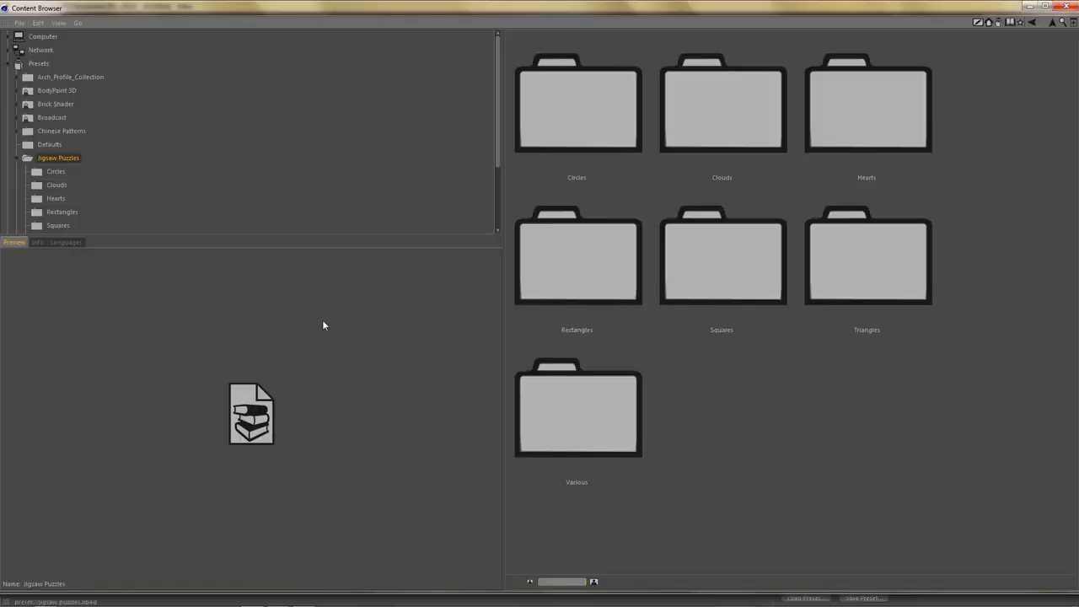
# - Browse the Jigsaw Puzzles presets, viewing the Circles folder then the Various folder
pyautogui.scroll(-3)
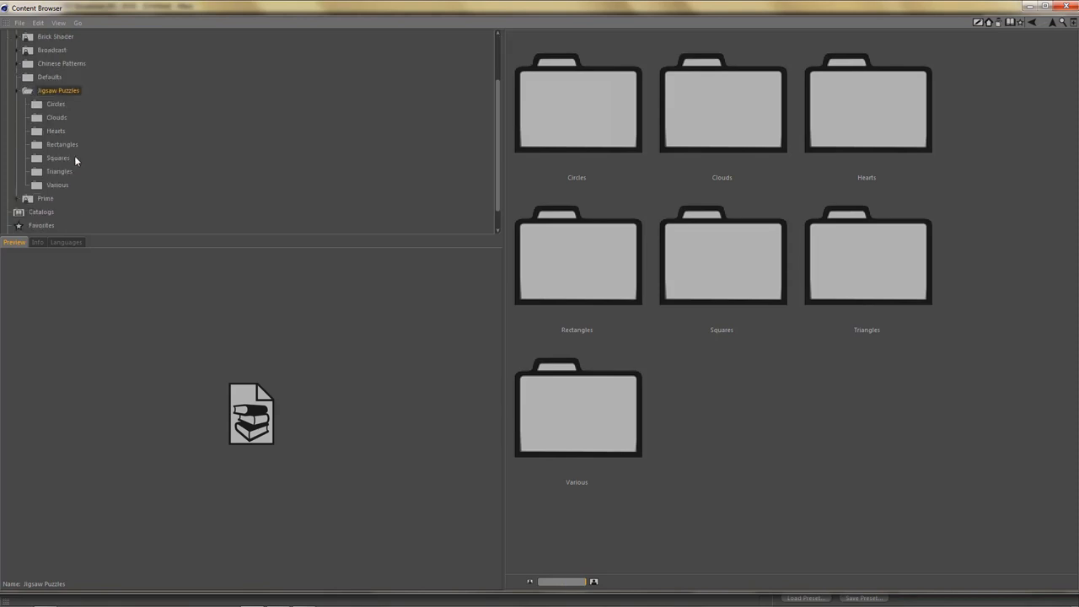
pyautogui.moveTo(61, 109)
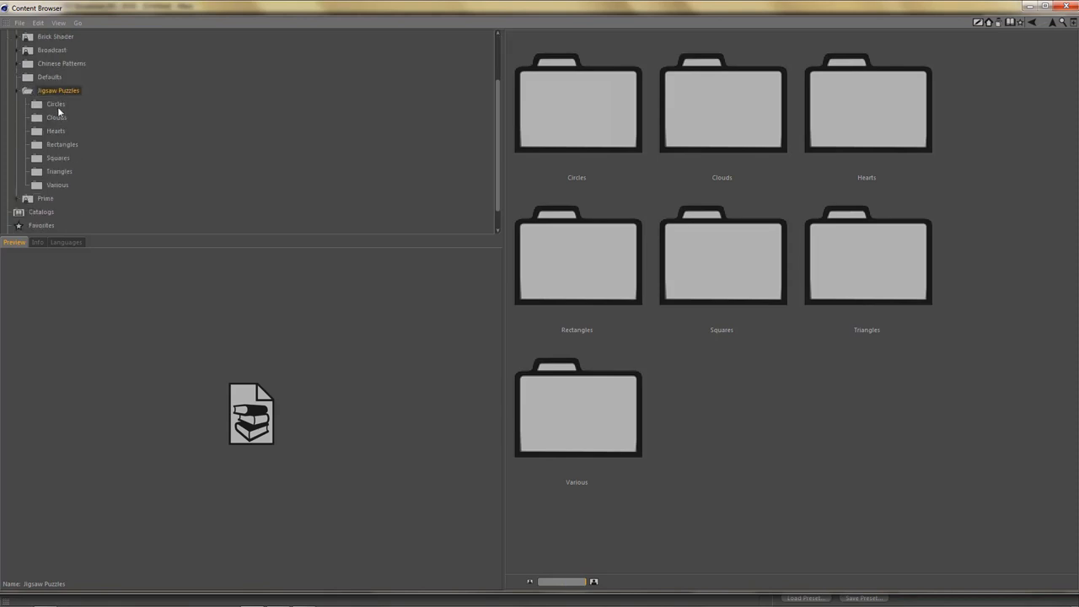
pyautogui.click(55, 104)
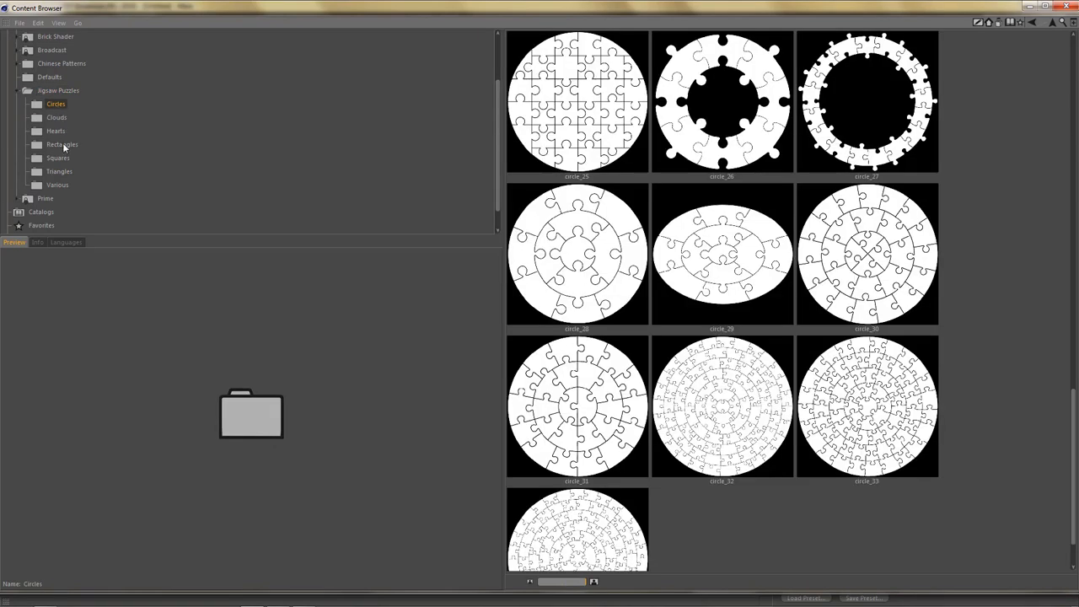
pyautogui.moveTo(62, 189)
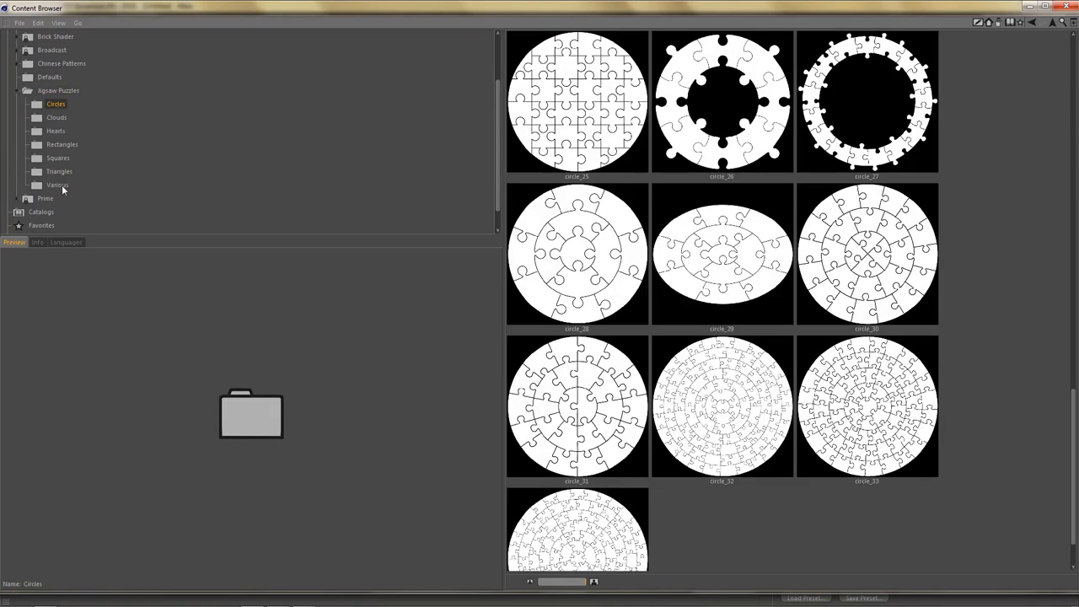
pyautogui.click(57, 184)
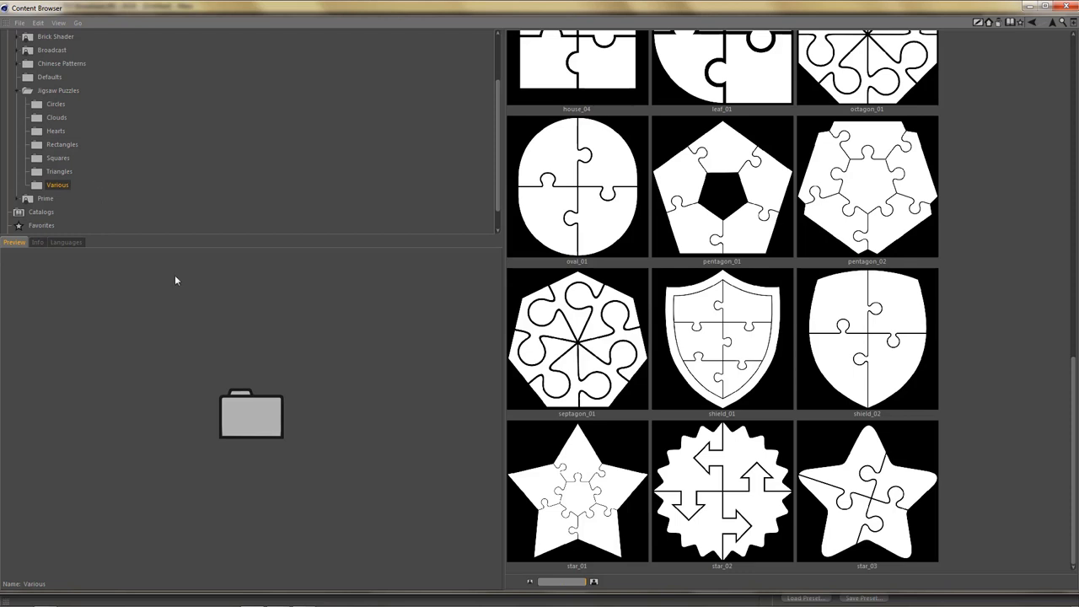
# - Select the star_01 puzzle preset so it shows enlarged in the Preview pane
pyautogui.click(577, 491)
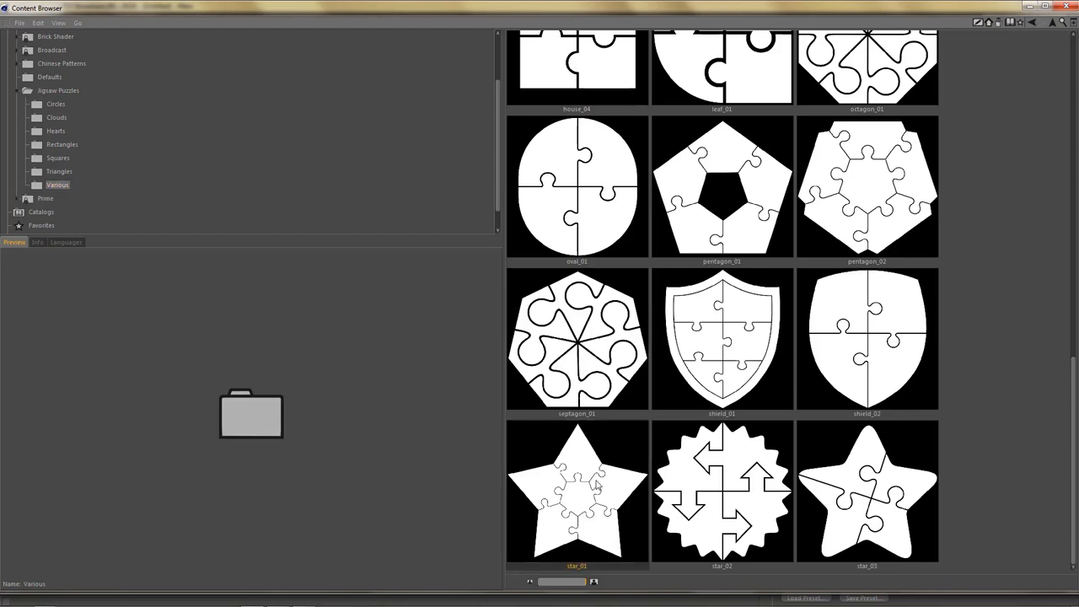
pyautogui.click(577, 491)
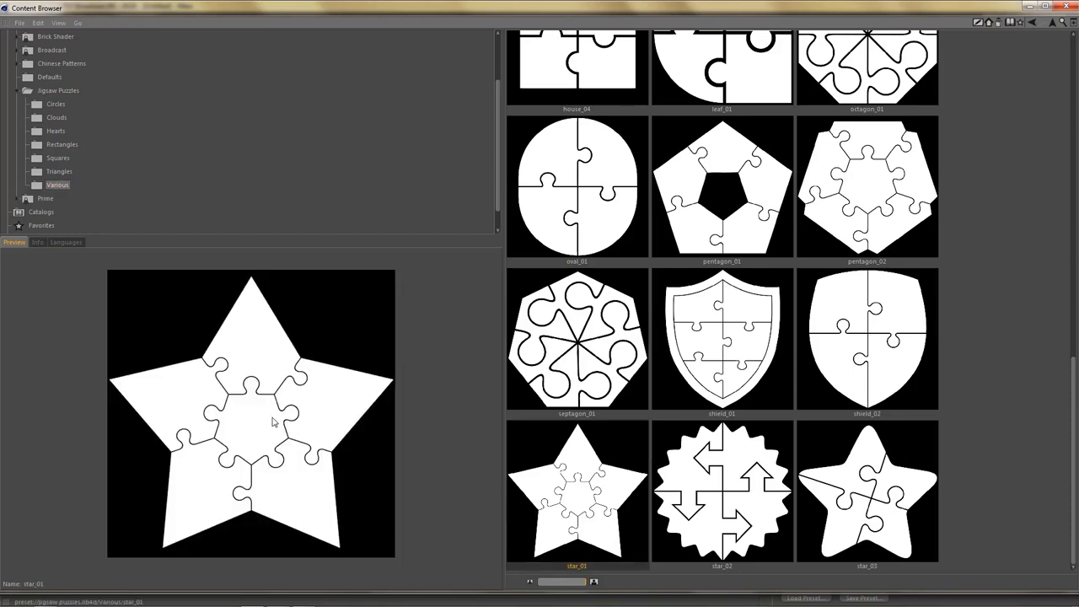
pyautogui.moveTo(272, 357)
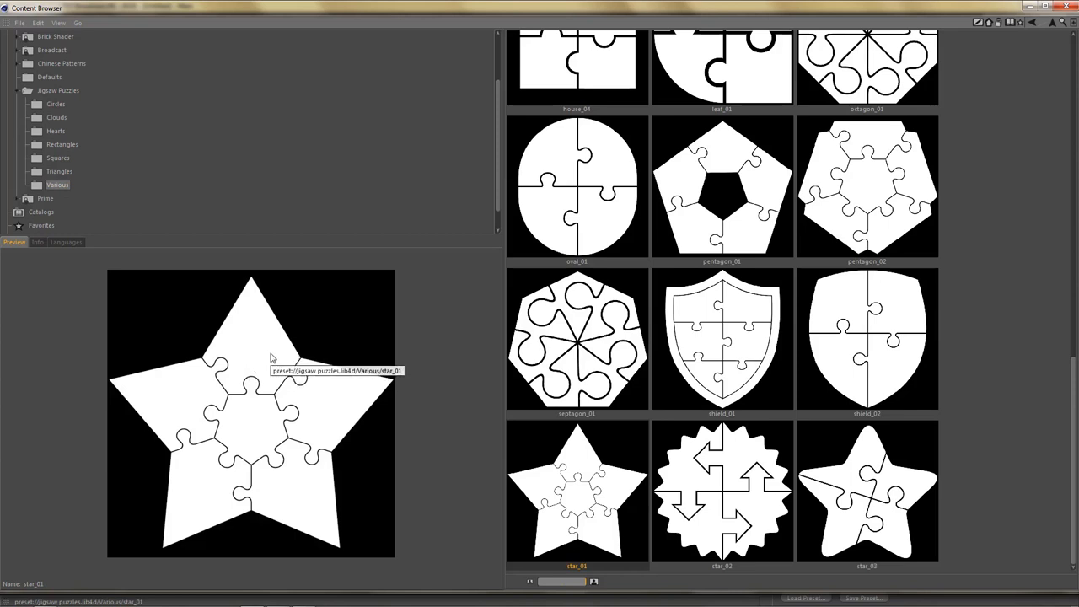
pyautogui.moveTo(260, 374)
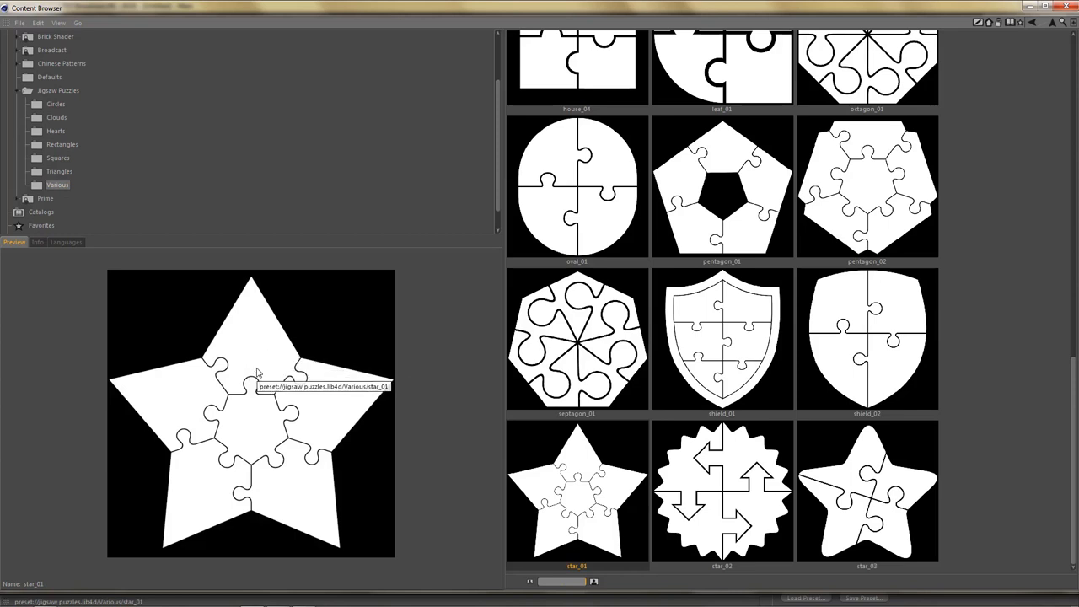
pyautogui.moveTo(449, 362)
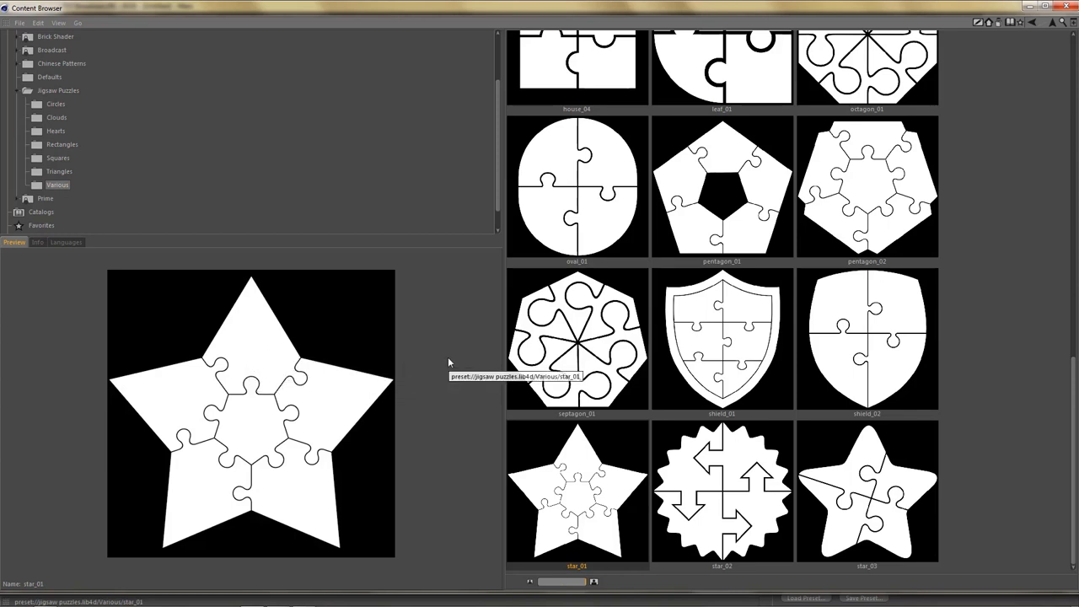